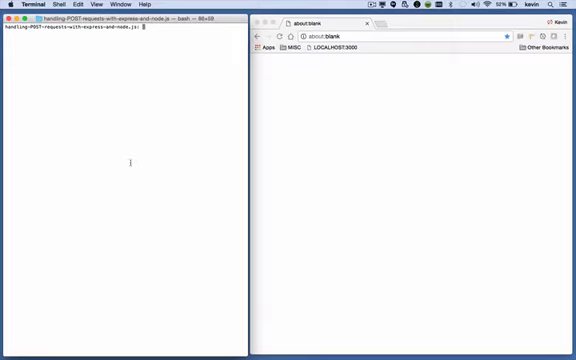
Run npm start in the terminal to launch server.js on localhost:3000
{"action": "type", "text": "npm sta"}
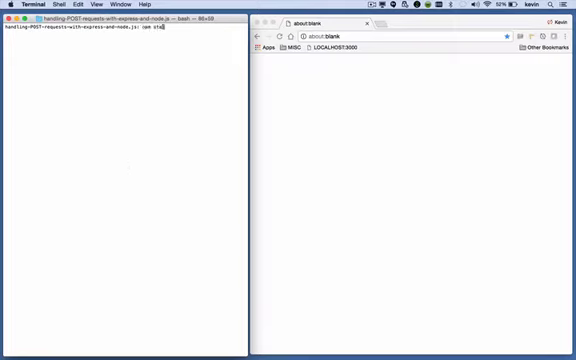
{"action": "key", "text": "enter"}
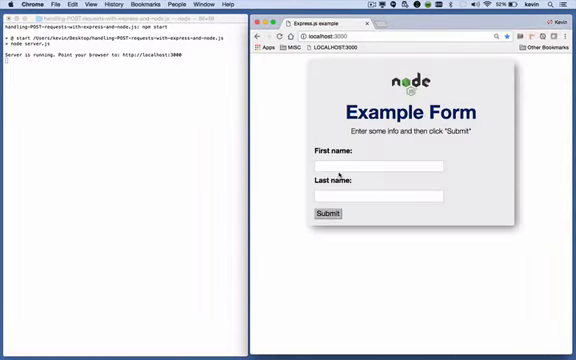
{"action": "type", "text": "J"}
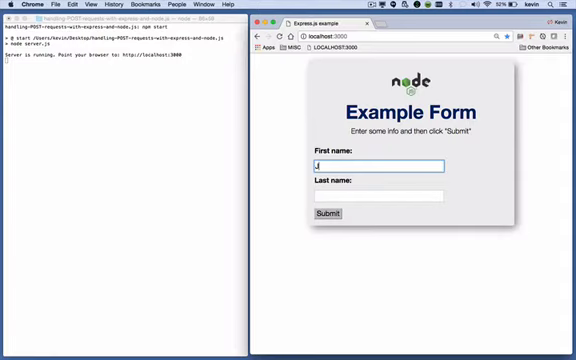
{"action": "type", "text": "Frost"}
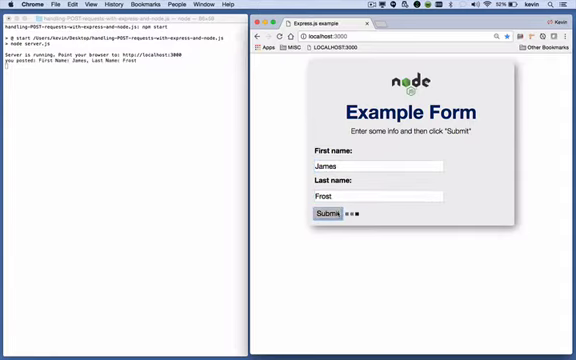
{"action": "left_click", "coordinate": [355, 212]}
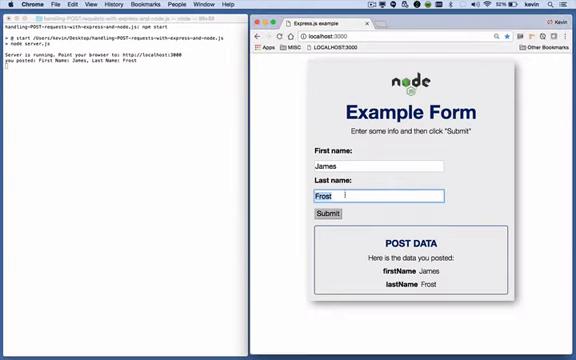
{"action": "type", "text": "Jr."}
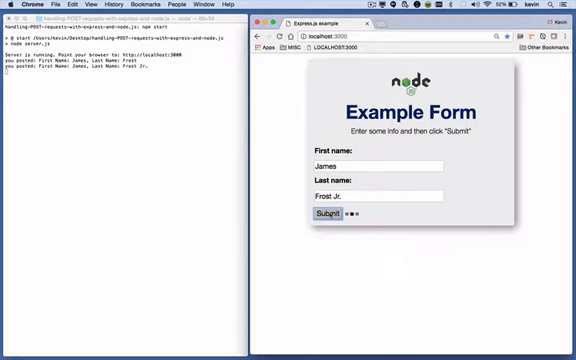
{"action": "left_click", "coordinate": [327, 215]}
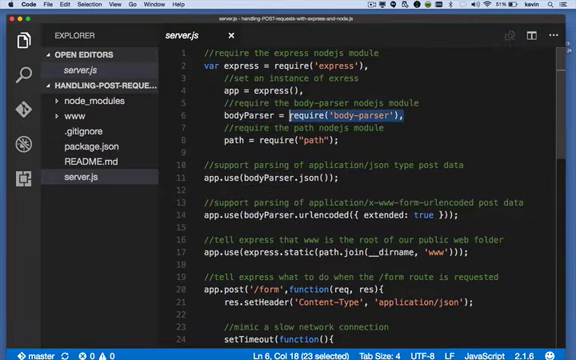
Highlight the require('body-parser') call near the top of server.js
{"action": "double_click", "coordinate": [207, 148]}
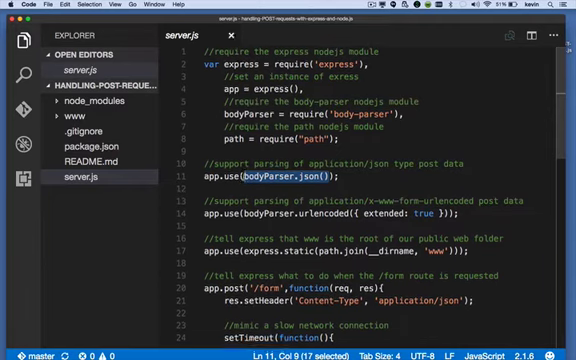
{"action": "scroll", "scroll_direction": "down", "scroll_amount": 3}
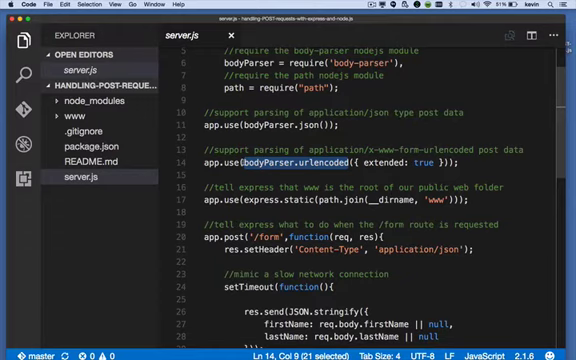
{"action": "scroll", "scroll_direction": "down", "scroll_amount": 3}
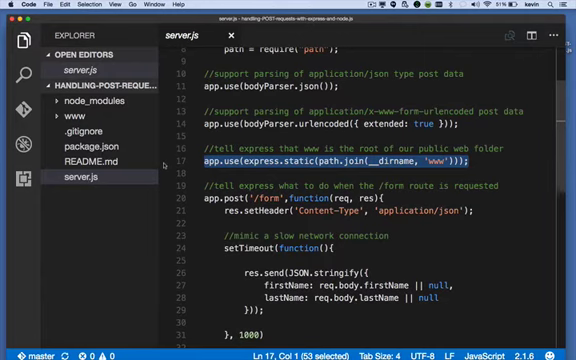
{"action": "scroll", "scroll_direction": "down", "scroll_amount": 3}
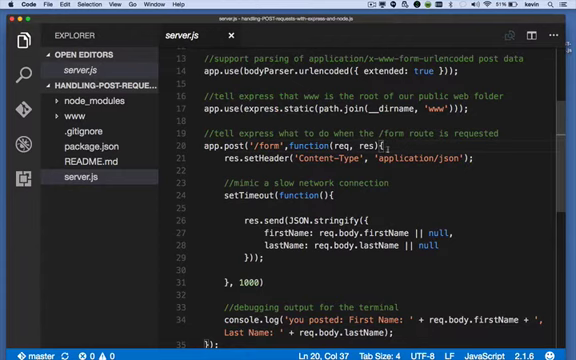
{"action": "scroll", "scroll_direction": "down", "scroll_amount": 3}
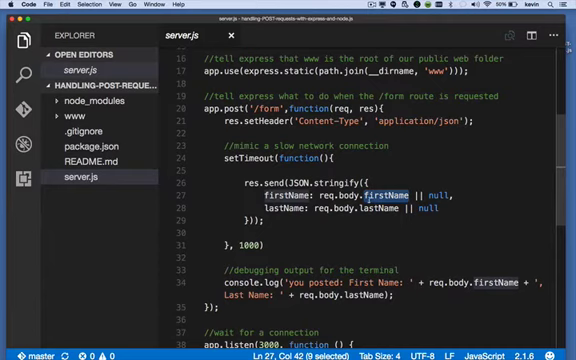
{"action": "double_click", "coordinate": [375, 209]}
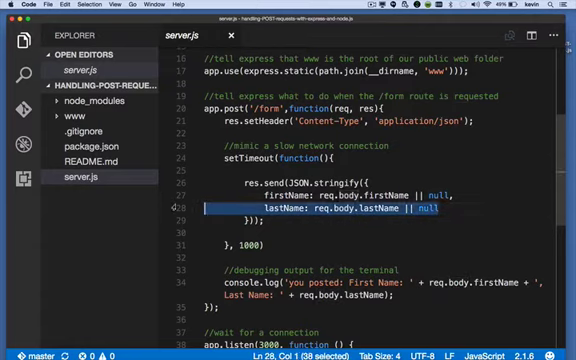
{"action": "scroll", "scroll_direction": "down", "scroll_amount": 3}
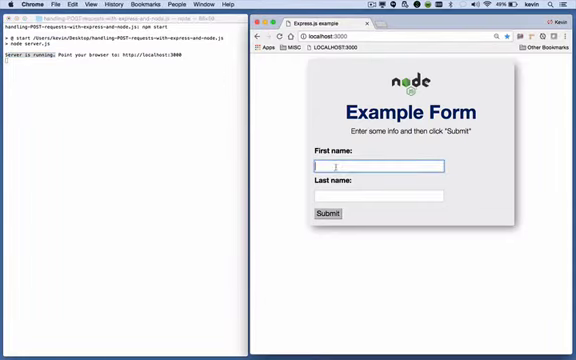
Enter James and Smith in the form and submit it five times
{"action": "type", "text": "James"}
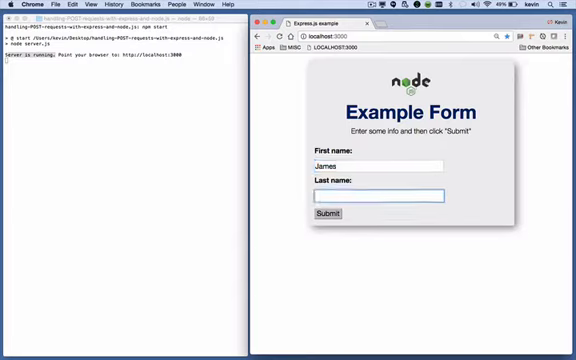
{"action": "type", "text": "Smith"}
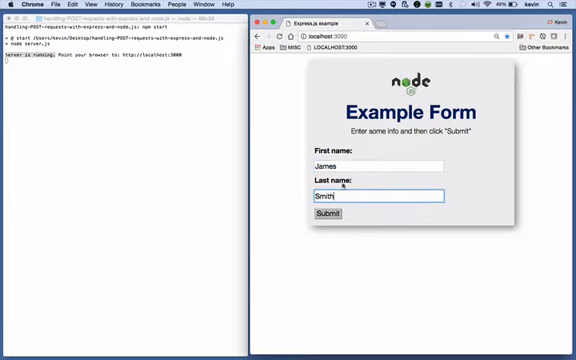
{"action": "left_click", "coordinate": [322, 214]}
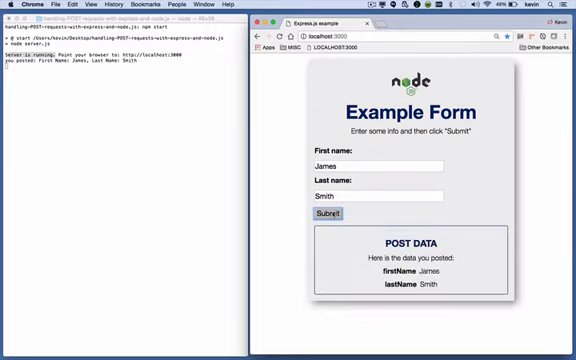
{"action": "left_click", "coordinate": [332, 214]}
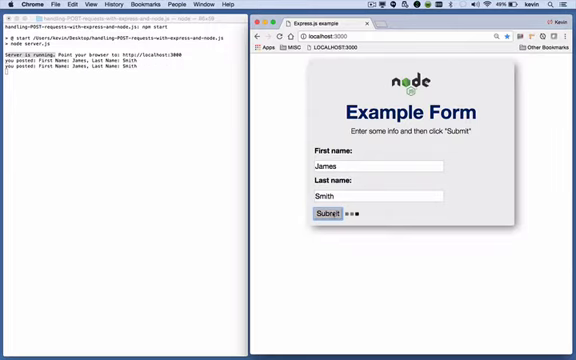
{"action": "left_click", "coordinate": [319, 214]}
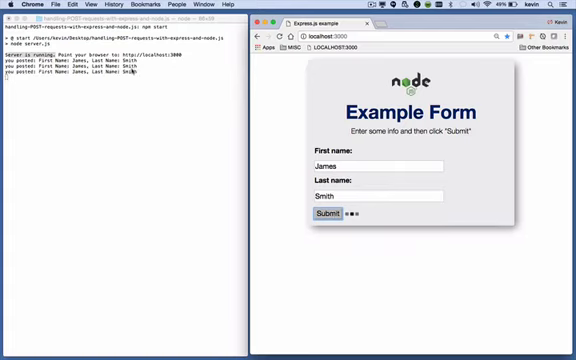
{"action": "left_click", "coordinate": [319, 214]}
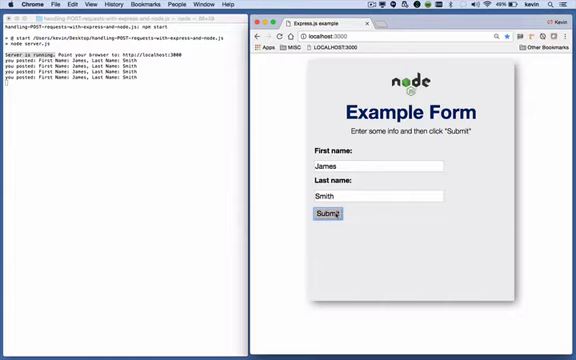
{"action": "left_click", "coordinate": [333, 214]}
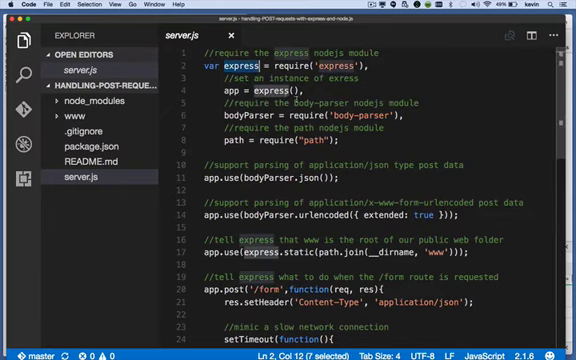
{"action": "scroll", "scroll_direction": "down", "scroll_amount": 3}
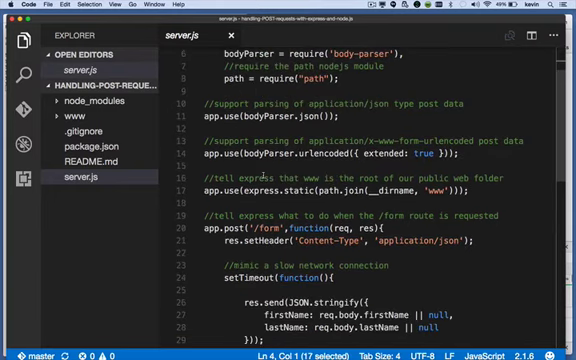
{"action": "scroll", "scroll_direction": "down", "scroll_amount": 3}
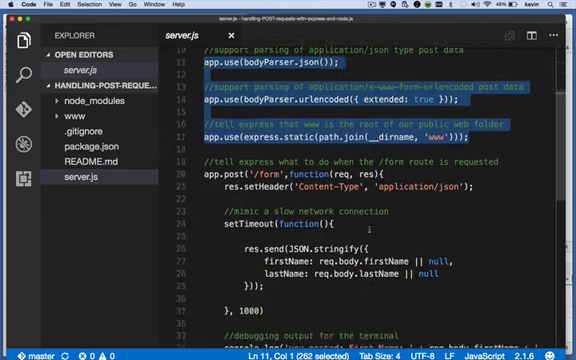
{"action": "scroll", "scroll_direction": "down", "scroll_amount": 3}
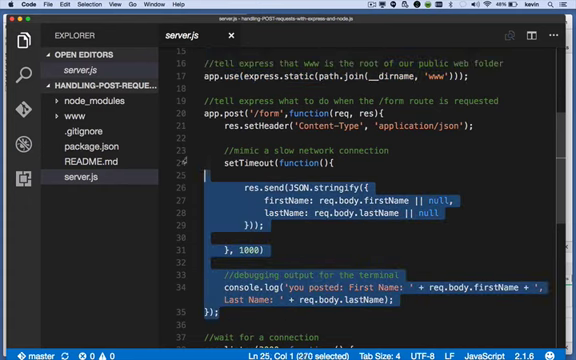